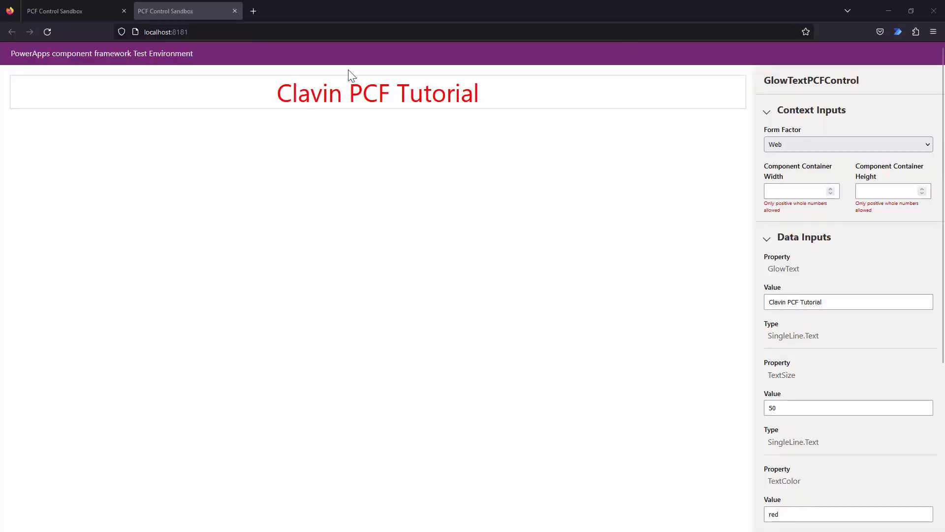
{"action": "mouse_move", "coordinate": [283, 91]}
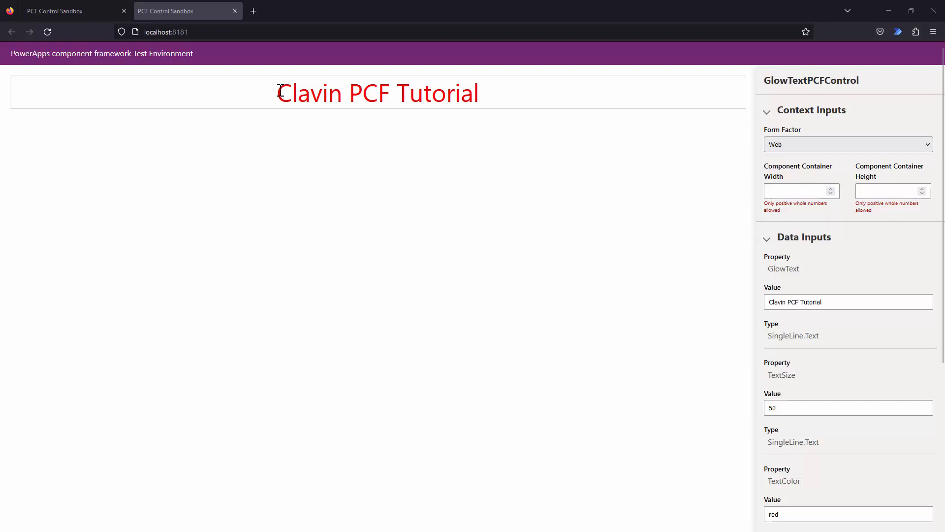
- Select the red 'Clavin PCF Tutorial' text in the Firefox harness and scroll its properties
{"action": "triple_click", "coordinate": [377, 93]}
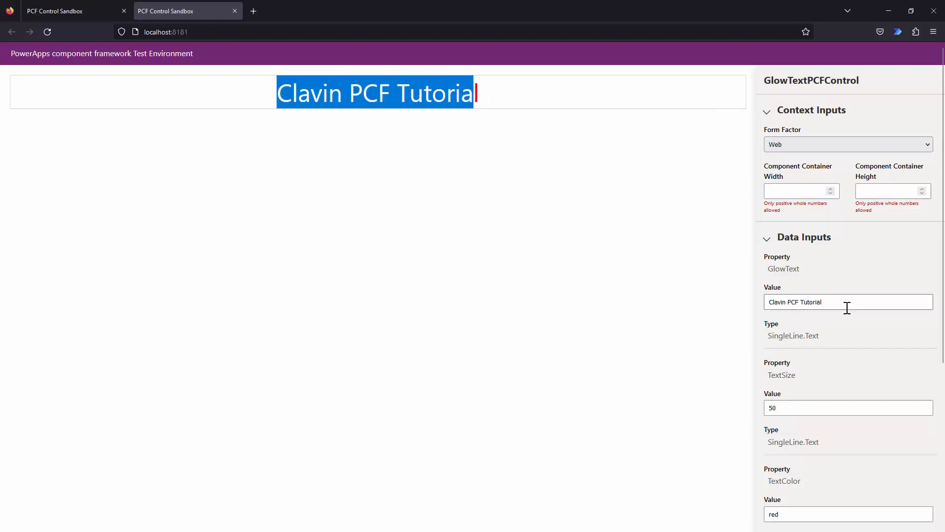
{"action": "scroll", "scroll_direction": "down", "scroll_amount": 3}
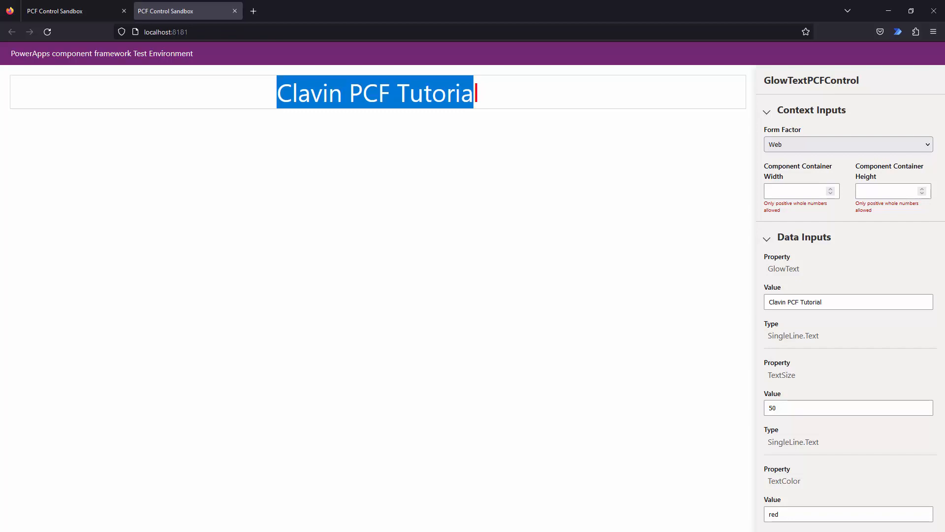
{"action": "mouse_move", "coordinate": [725, 131]}
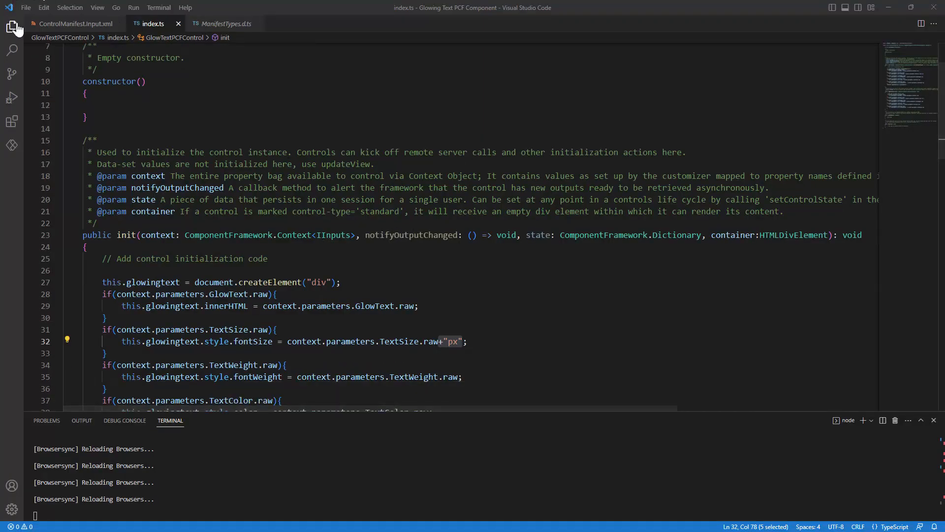
- Open ControlManifest.Input.xml and select the commented css/GlowTextPCFControl.css resource line
{"action": "left_click", "coordinate": [12, 27]}
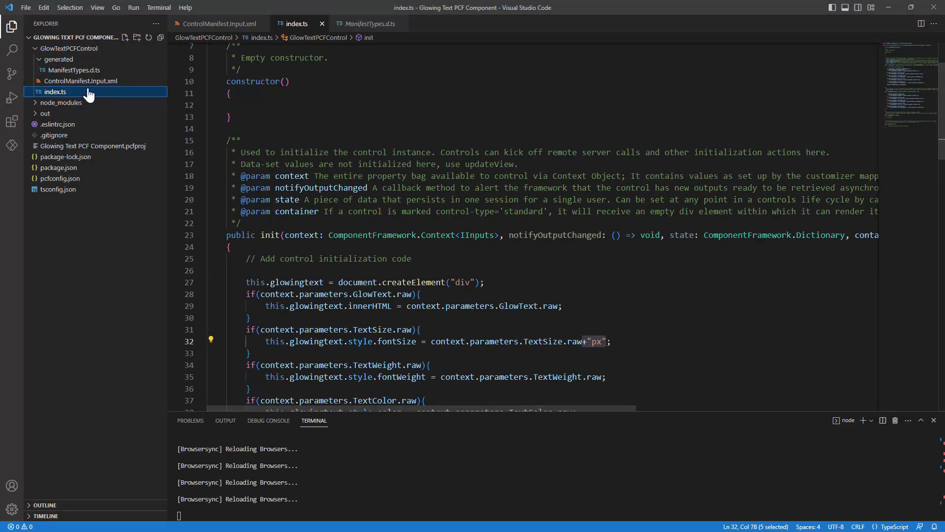
{"action": "mouse_move", "coordinate": [55, 91]}
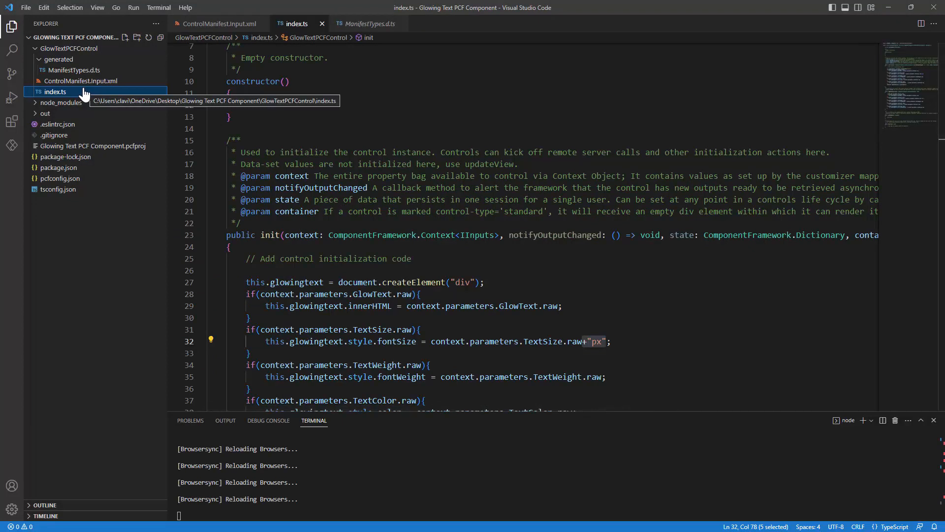
{"action": "mouse_move", "coordinate": [102, 85]}
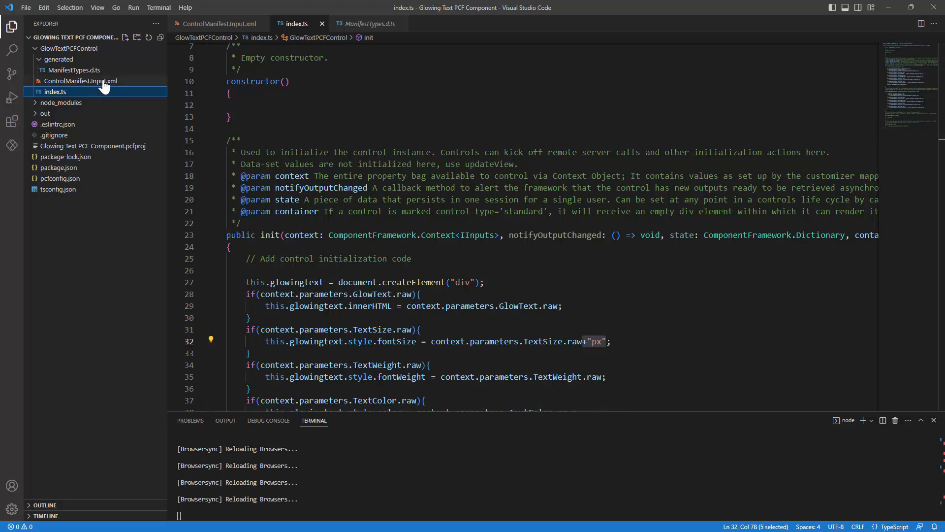
{"action": "left_click", "coordinate": [80, 80]}
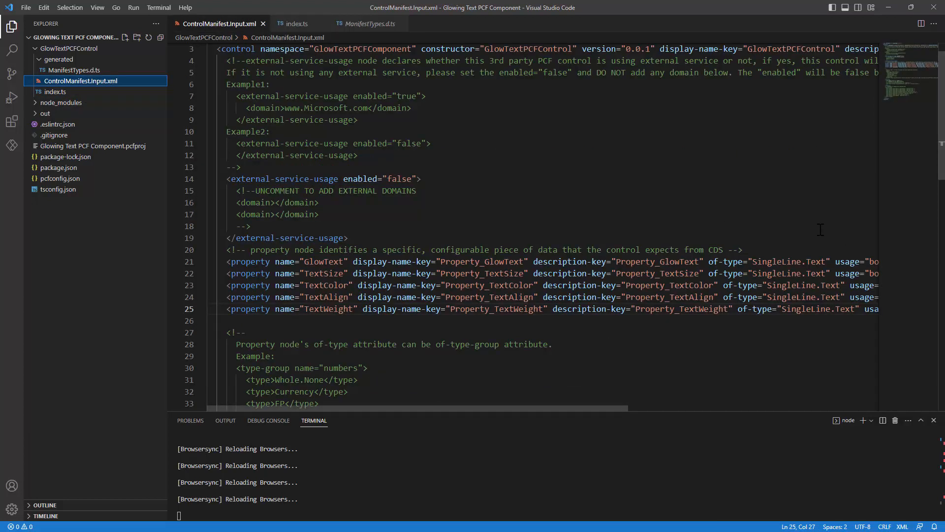
{"action": "scroll", "scroll_direction": "down", "scroll_amount": 3}
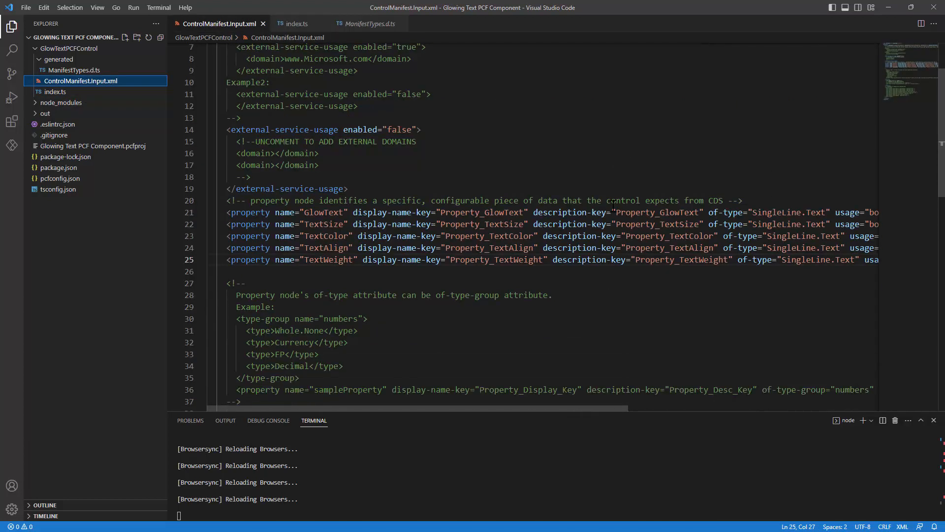
{"action": "scroll", "scroll_direction": "down", "scroll_amount": 3}
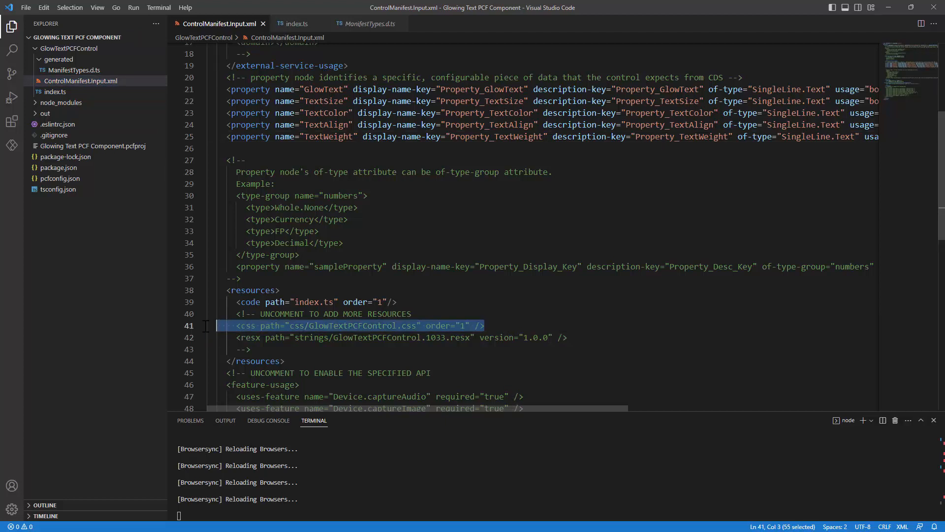
{"action": "left_click", "coordinate": [398, 301]}
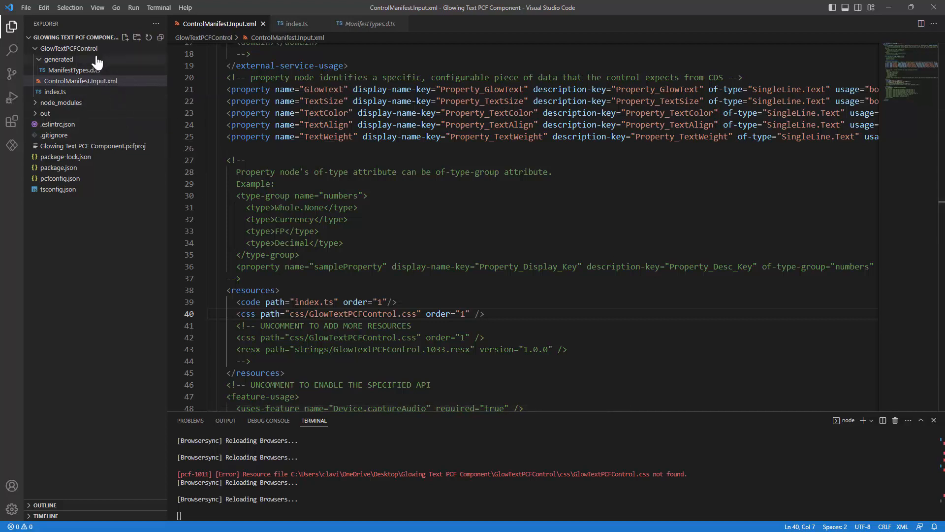
- Create a 'css' folder under GlowTextPCFControl containing GlowTextPCFControl.css
{"action": "left_click", "coordinate": [69, 49]}
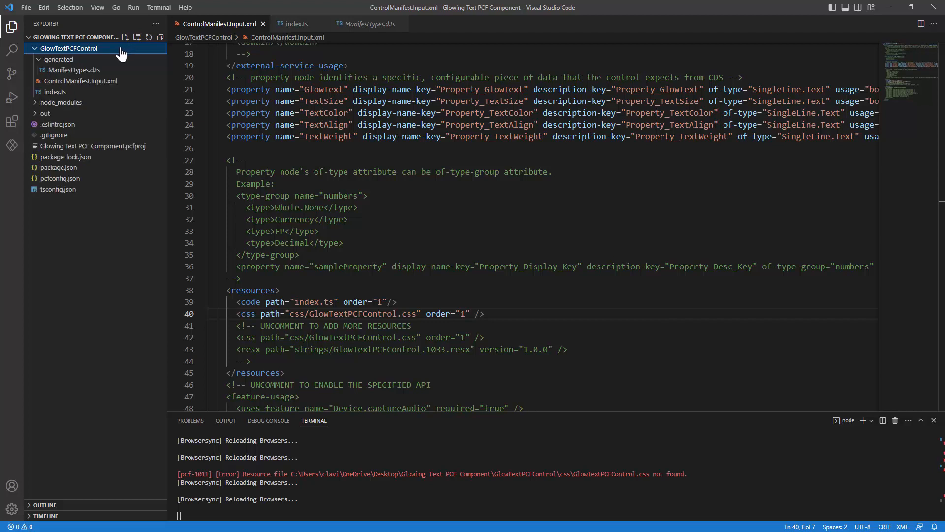
{"action": "left_click", "coordinate": [136, 38]}
{"action": "type", "text": "css"}
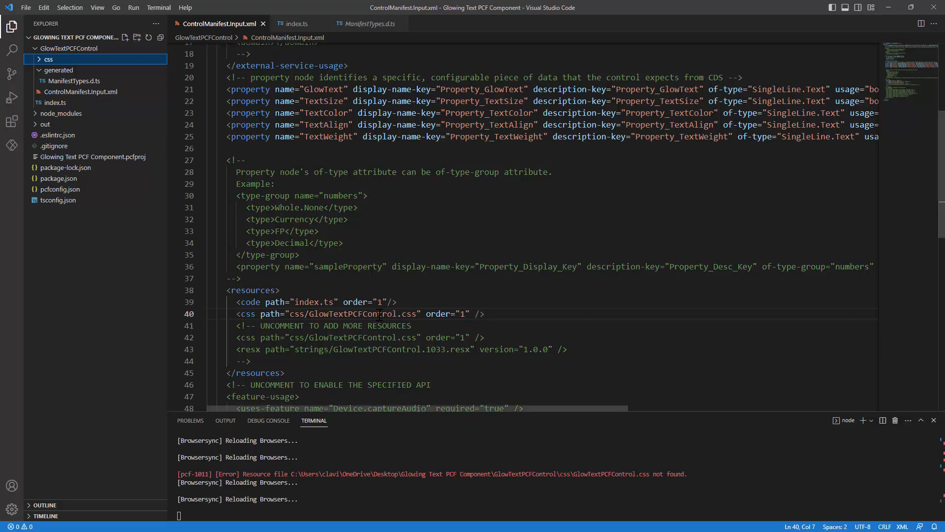
{"action": "double_click", "coordinate": [352, 313]}
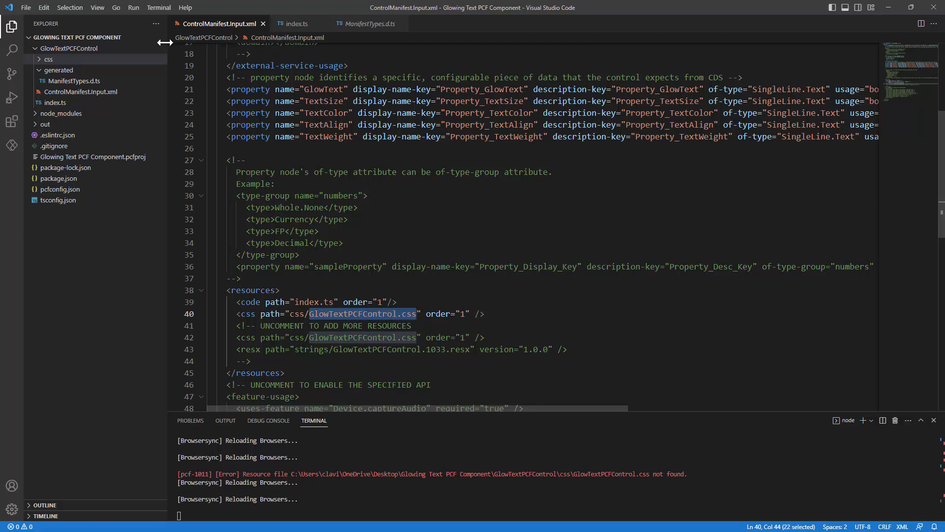
{"action": "left_click", "coordinate": [124, 38]}
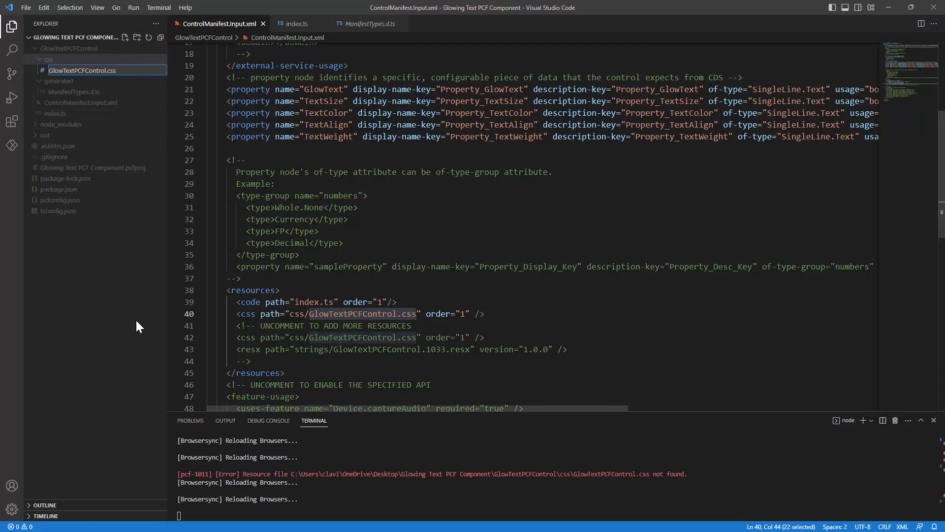
{"action": "left_click", "coordinate": [83, 70]}
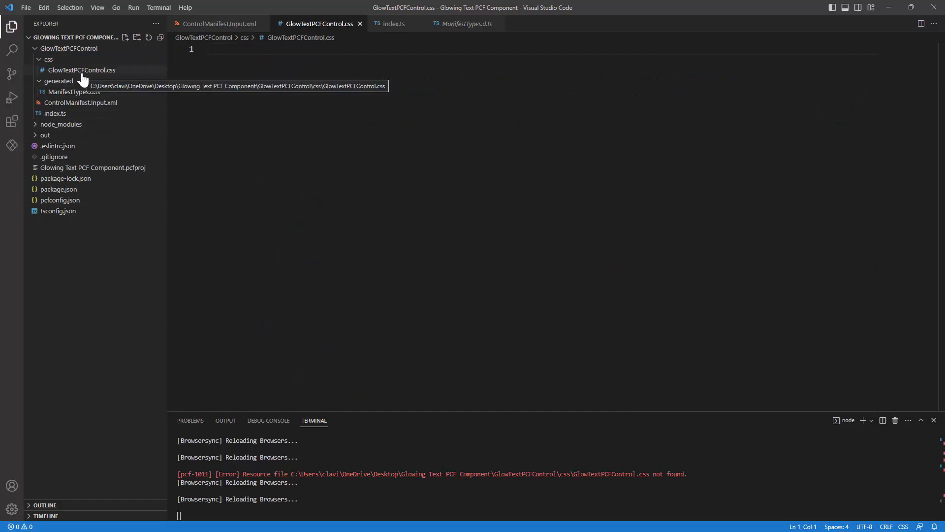
- Open the new stylesheet, then revisit index.ts and the control manifest
{"action": "left_click", "coordinate": [80, 70]}
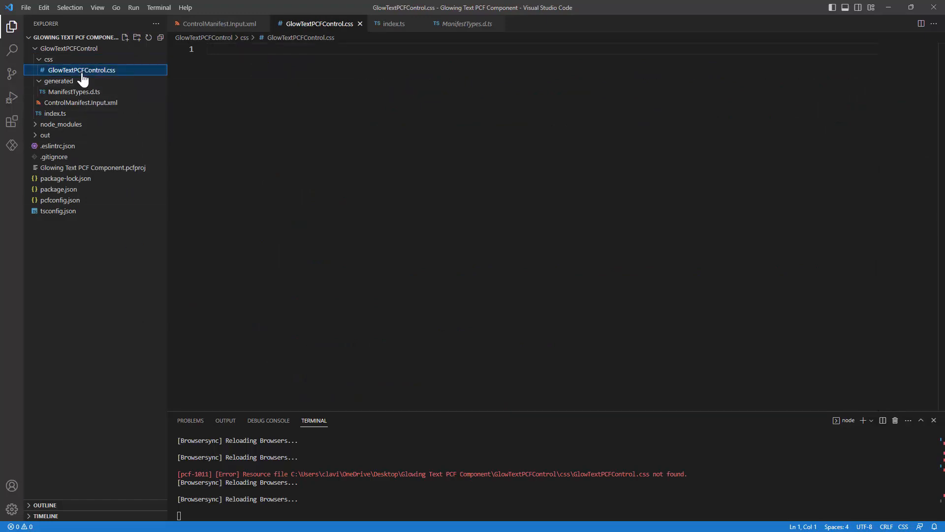
{"action": "mouse_move", "coordinate": [392, 24]}
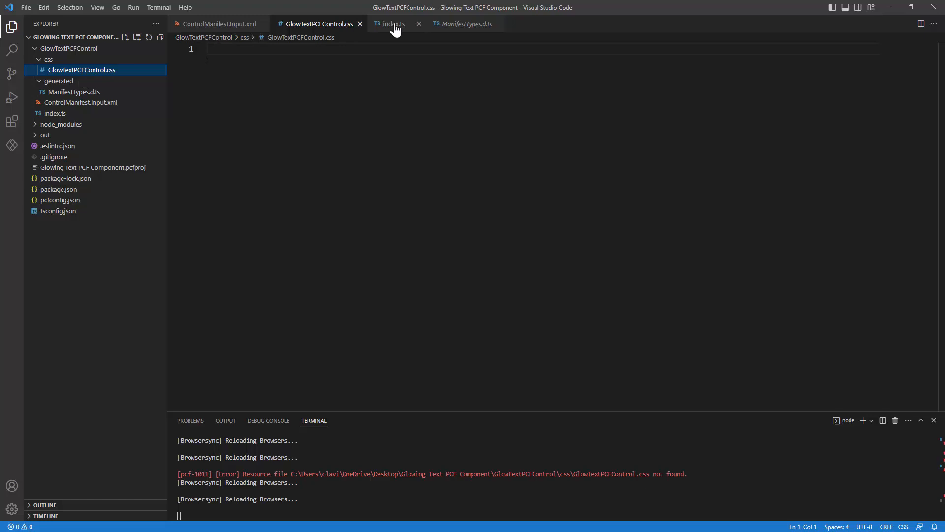
{"action": "left_click", "coordinate": [392, 24]}
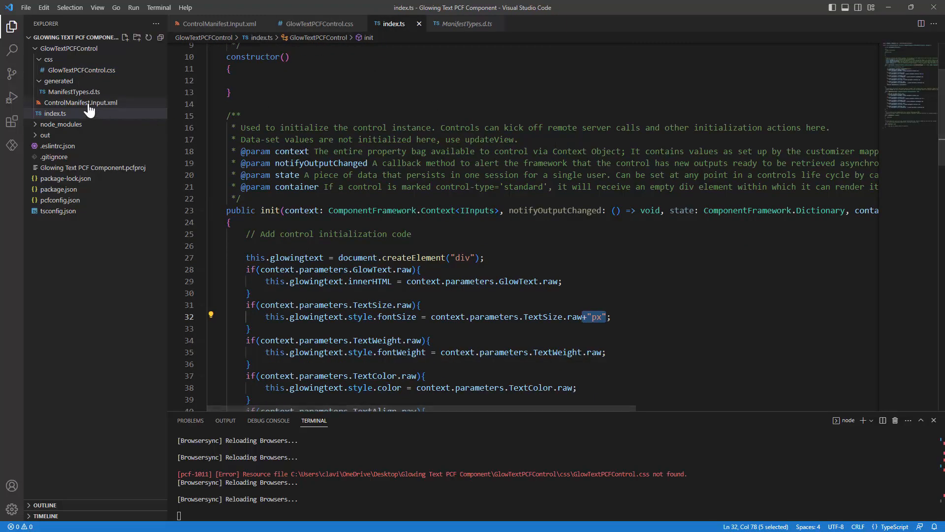
{"action": "left_click", "coordinate": [81, 102]}
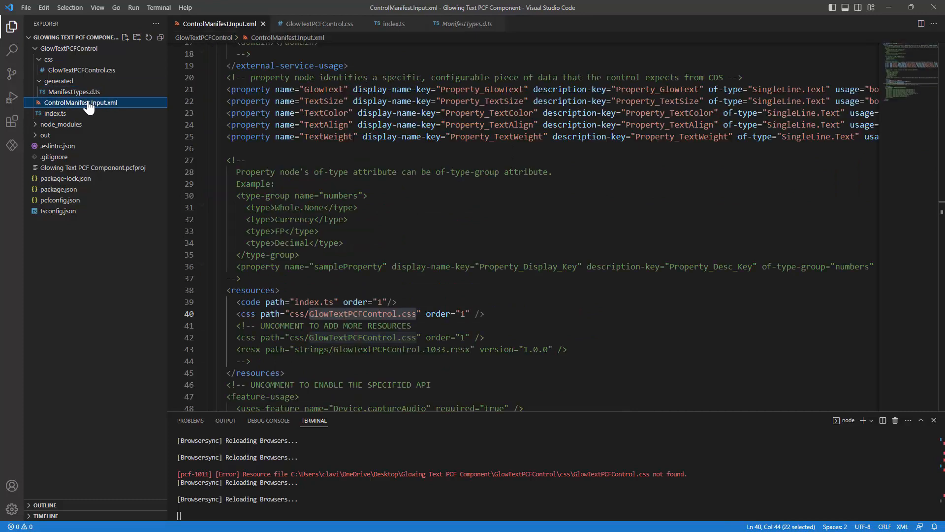
{"action": "scroll", "scroll_direction": "down", "scroll_amount": 3}
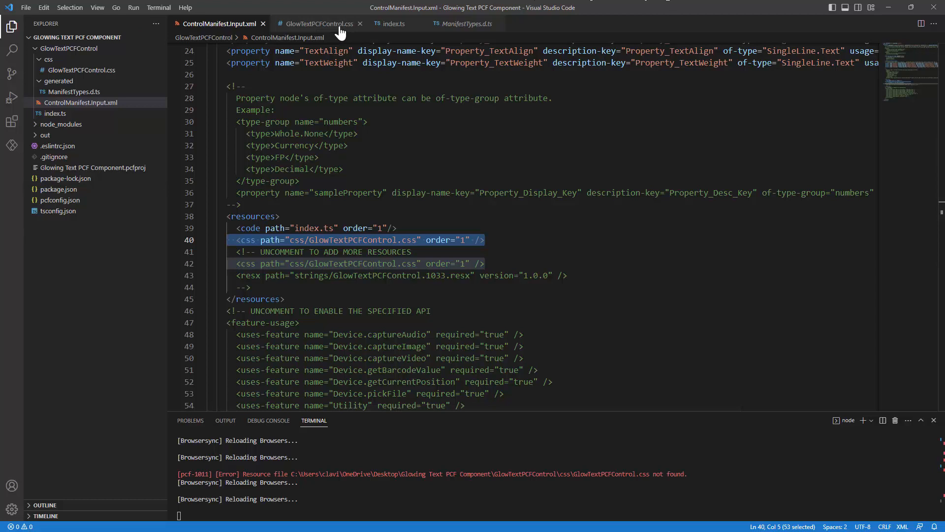
{"action": "left_click", "coordinate": [319, 23]}
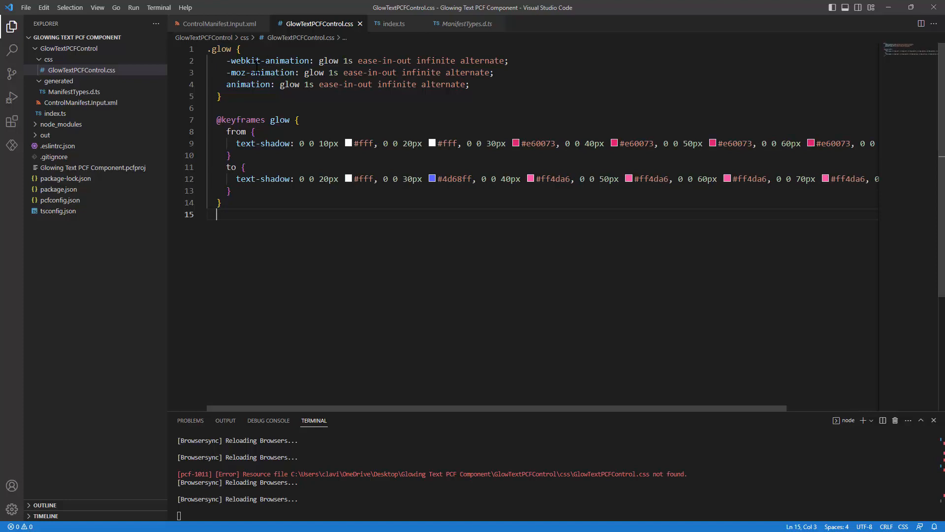
{"action": "double_click", "coordinate": [220, 49]}
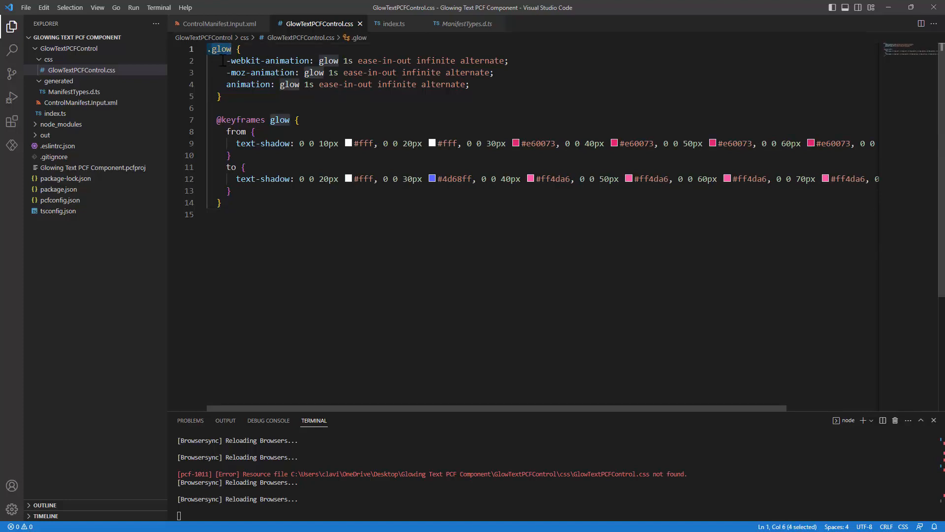
{"action": "mouse_move", "coordinate": [221, 49]}
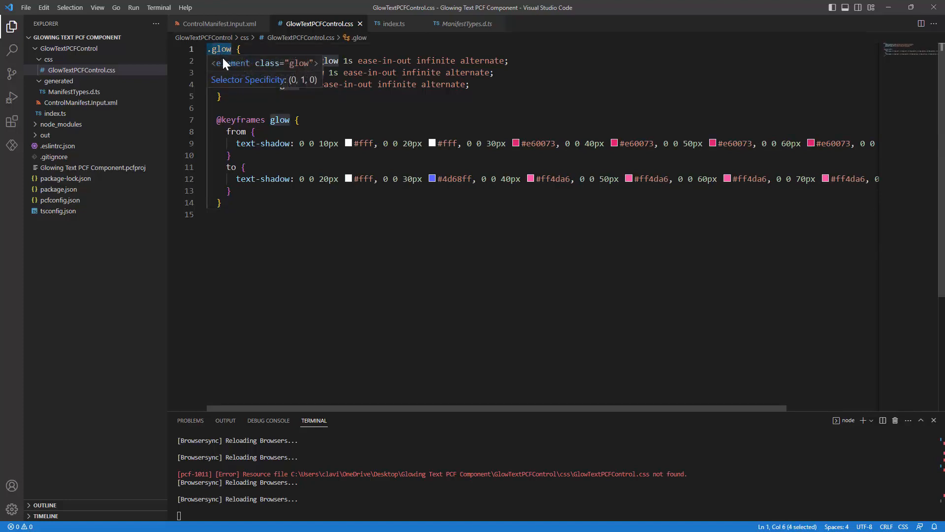
{"action": "mouse_move", "coordinate": [269, 71]}
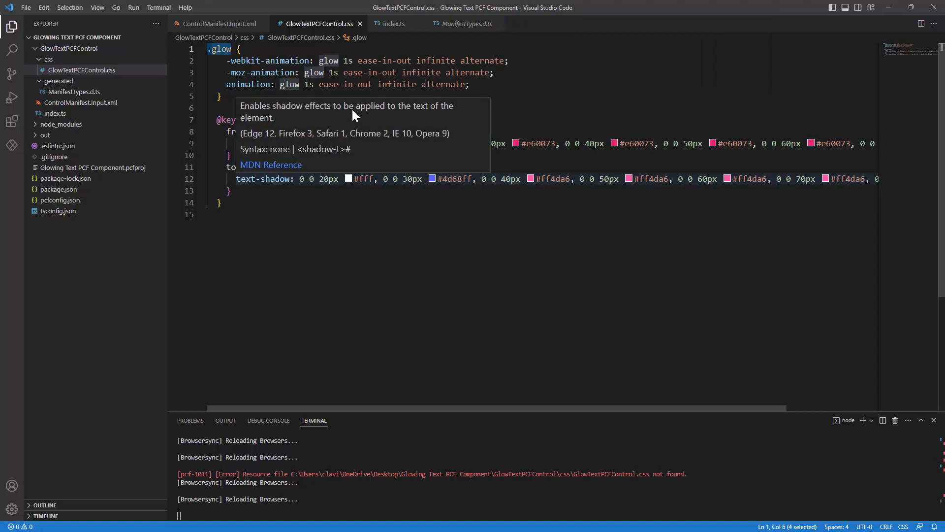
{"action": "mouse_move", "coordinate": [253, 84]}
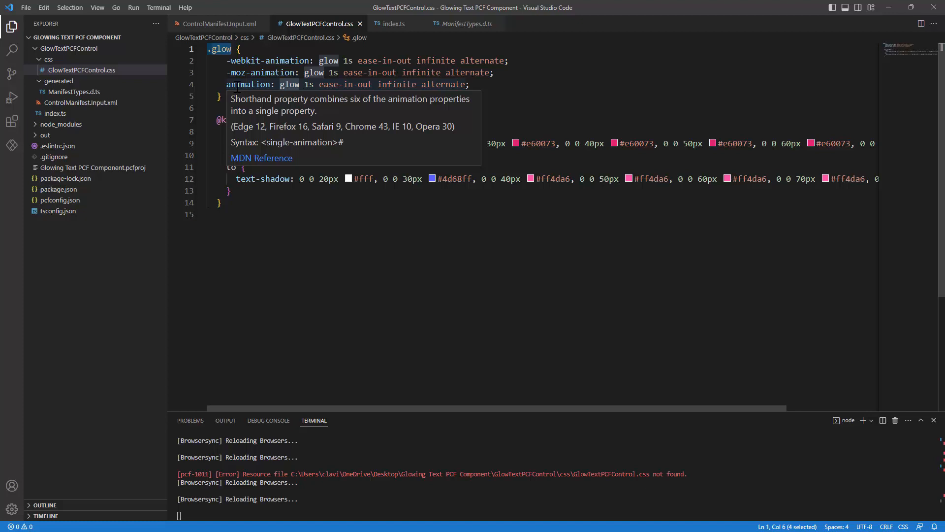
{"action": "mouse_move", "coordinate": [115, 96]}
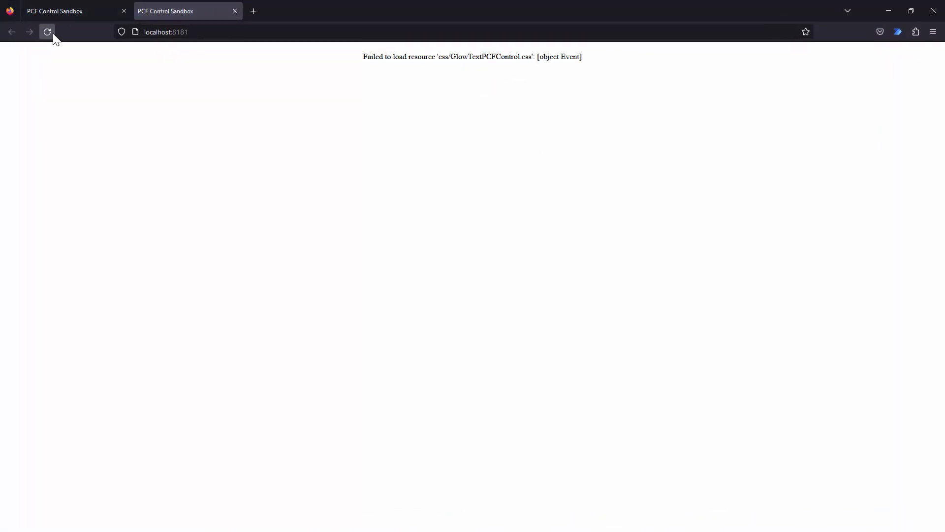
- Reload the Firefox harness, see the css load error, and minimize Firefox
{"action": "left_click", "coordinate": [47, 32]}
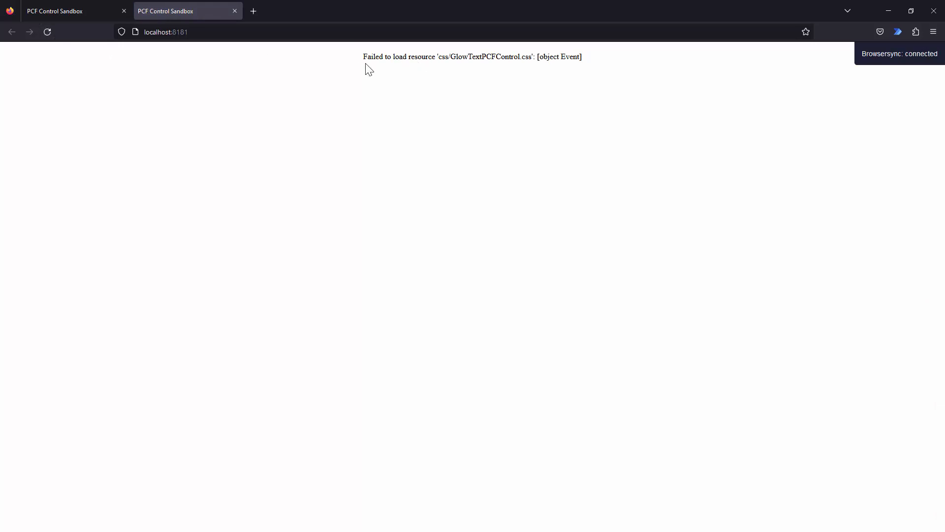
{"action": "mouse_move", "coordinate": [888, 11]}
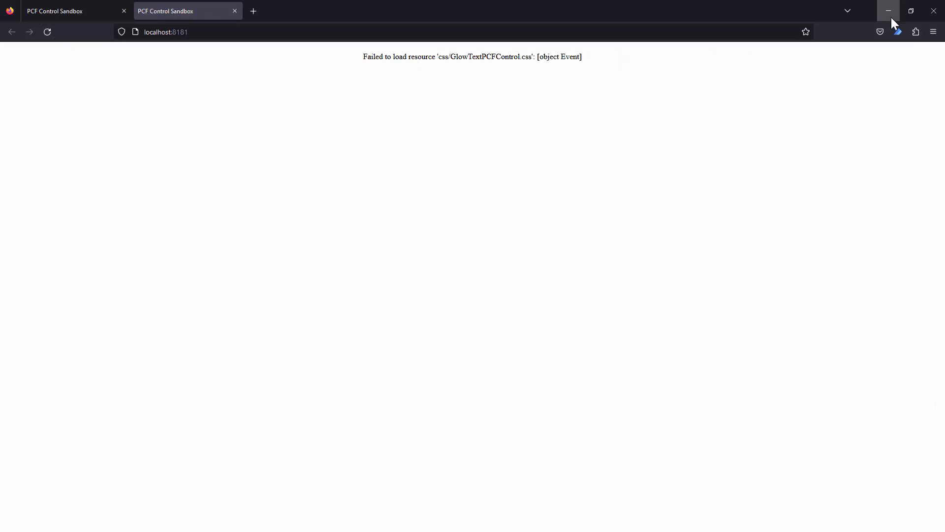
{"action": "mouse_move", "coordinate": [888, 11]}
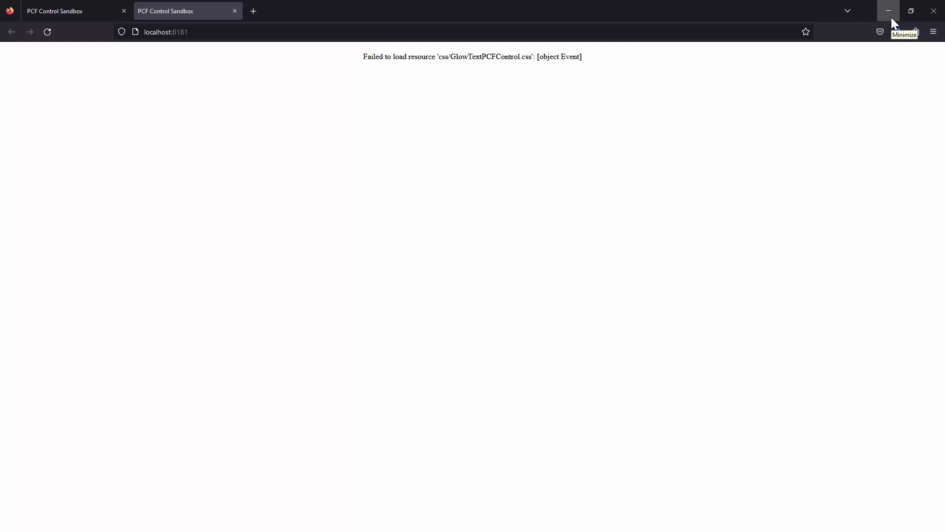
{"action": "left_click", "coordinate": [888, 11]}
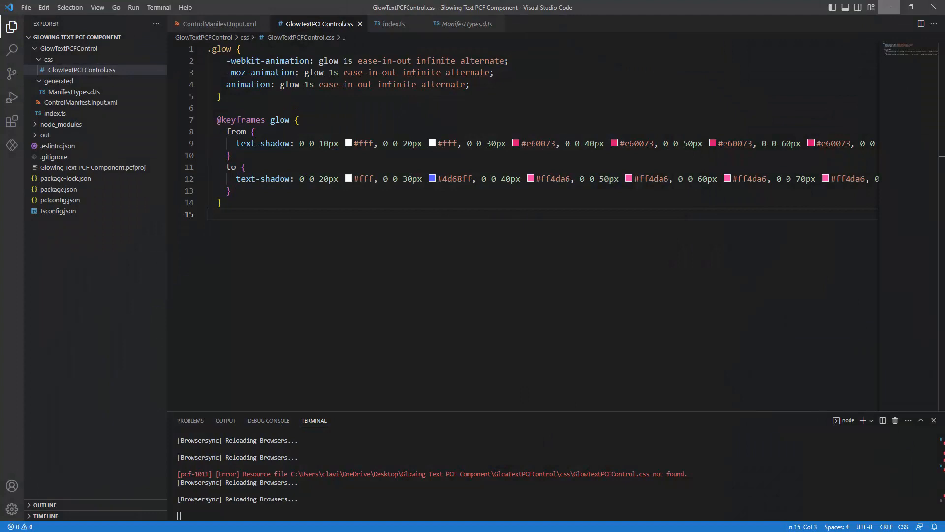
- Stop the test server with Ctrl+C and restart it with 'npm start watch'
{"action": "key", "text": "ctrl+c"}
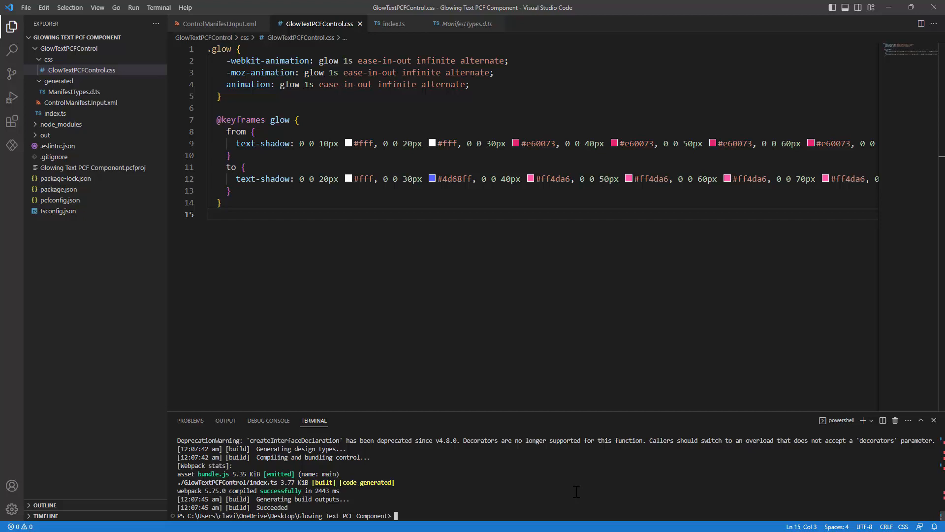
{"action": "type", "text": "npm start watch"}
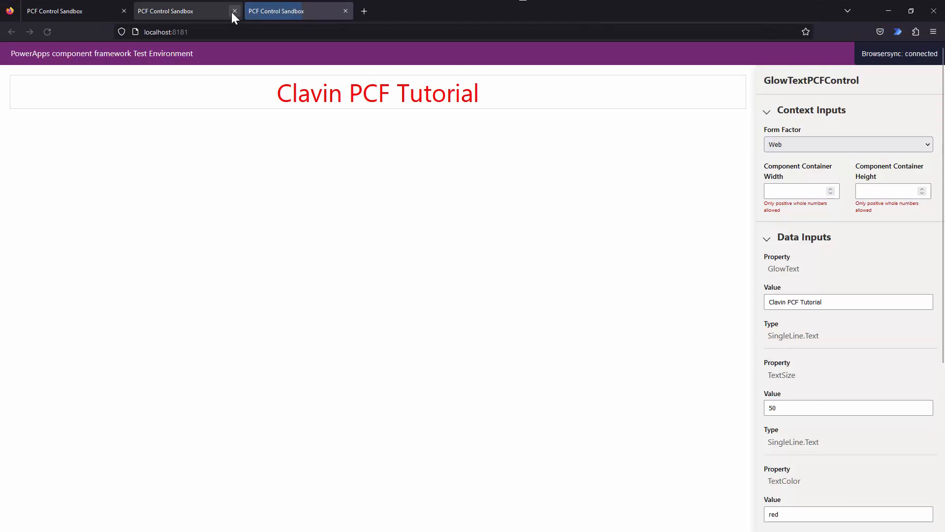
- Close the duplicate PCF Control Sandbox tabs in Firefox
{"action": "left_click", "coordinate": [234, 11]}
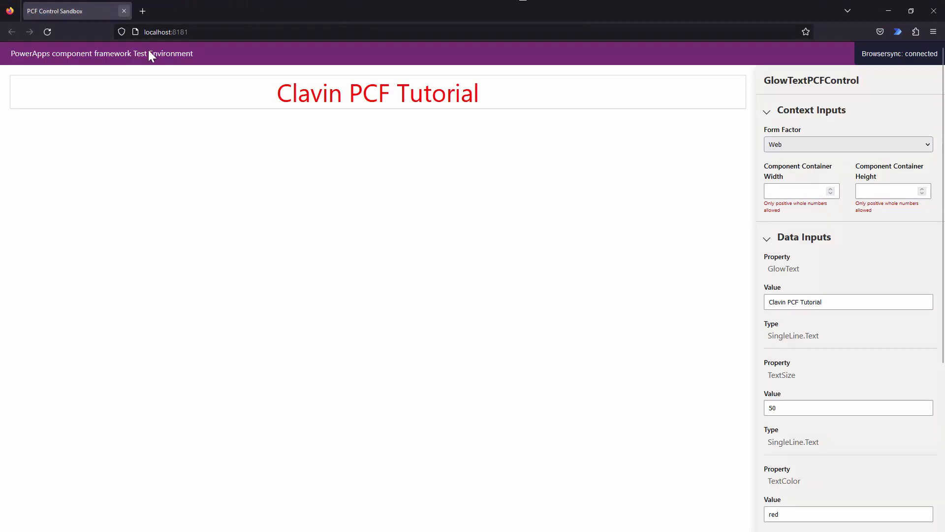
{"action": "mouse_move", "coordinate": [446, 101]}
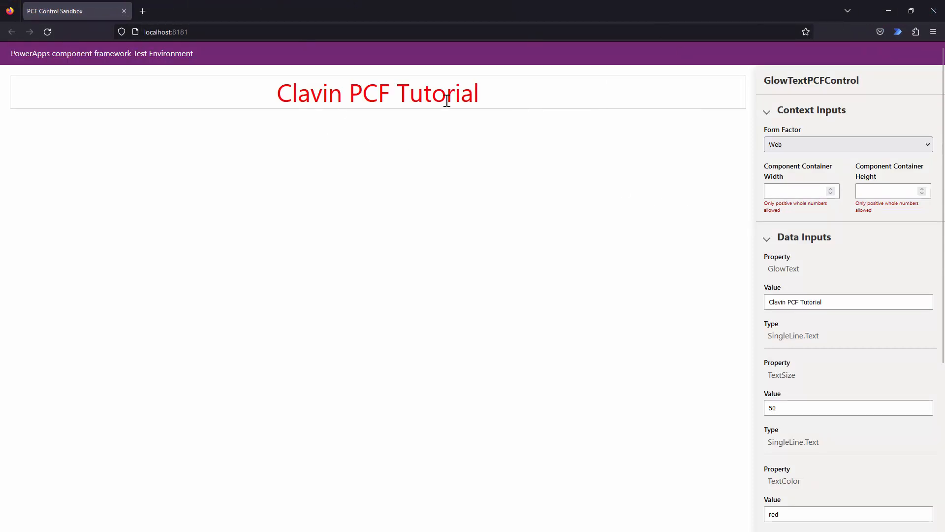
{"action": "mouse_move", "coordinate": [888, 11]}
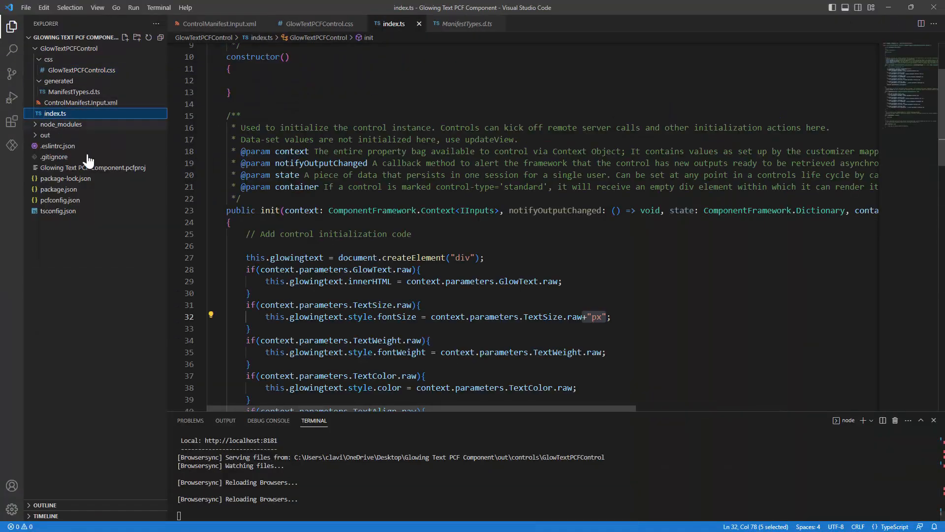
- Add this.glowingtext.classList.add("glow"); before container.appendChild in init()
{"action": "scroll", "scroll_direction": "down", "scroll_amount": 3}
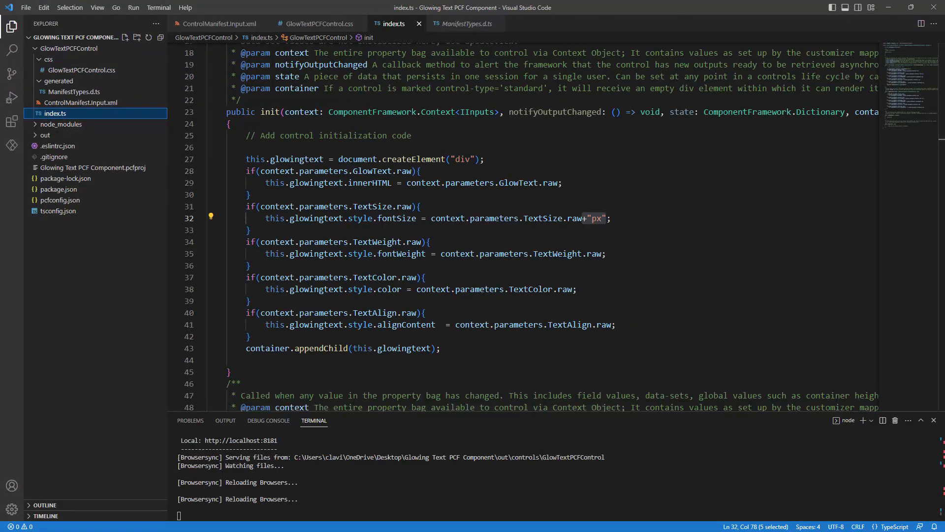
{"action": "scroll", "scroll_direction": "down", "scroll_amount": 3}
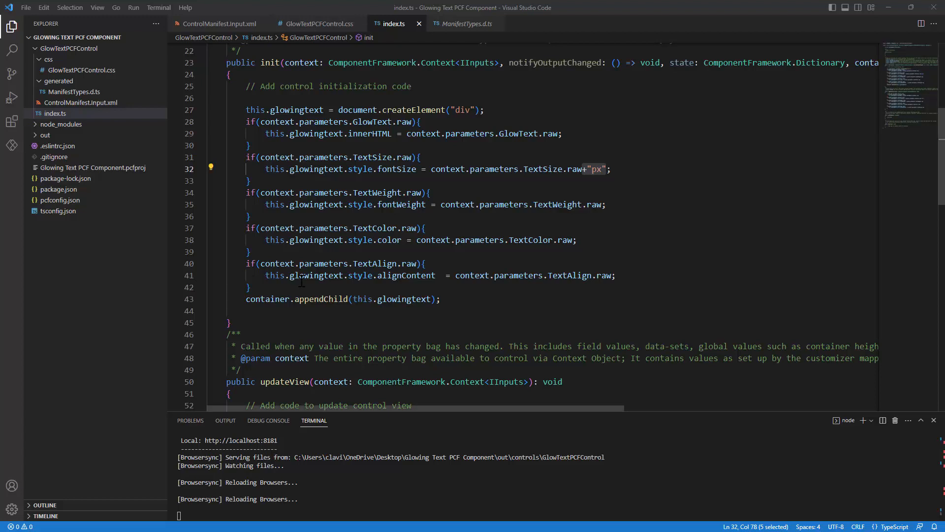
{"action": "key", "text": "Enter"}
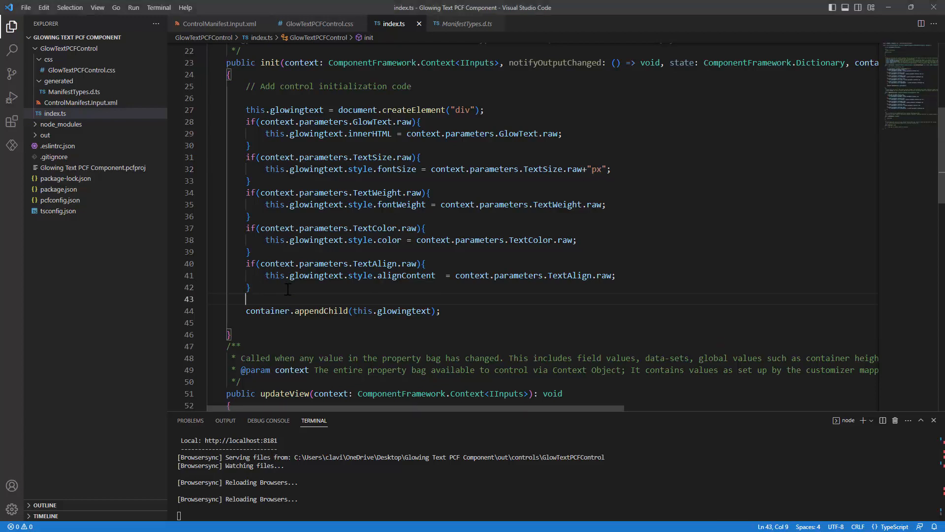
{"action": "type", "text": "this.glo"}
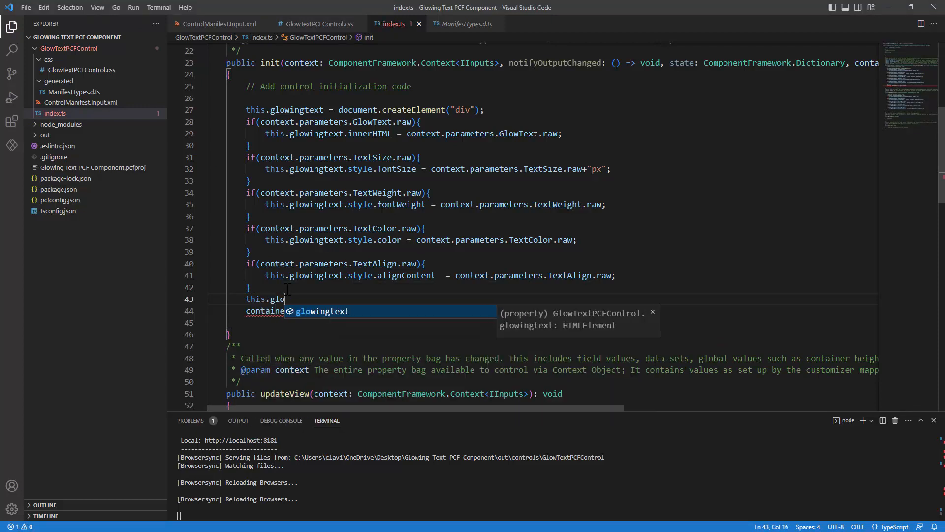
{"action": "type", "text": "wingtext.classList.add("}
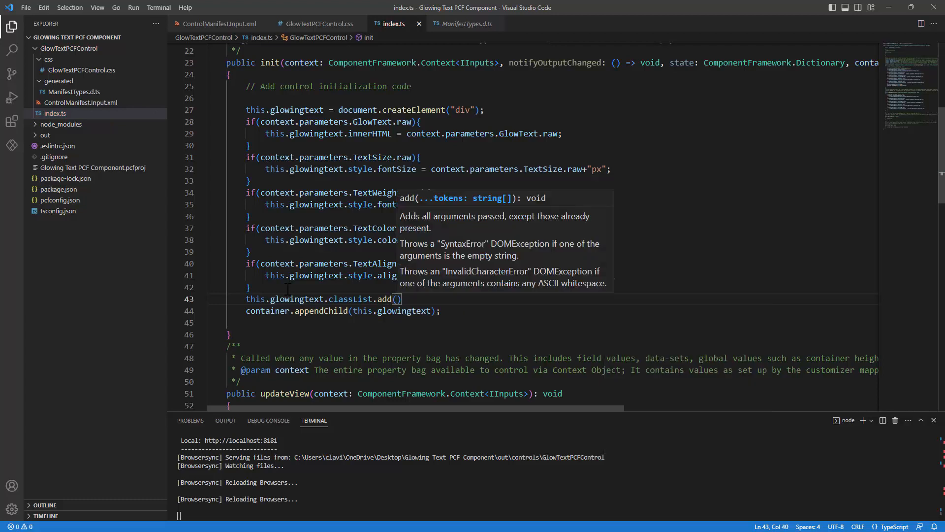
{"action": "type", "text": "\"glow\""}
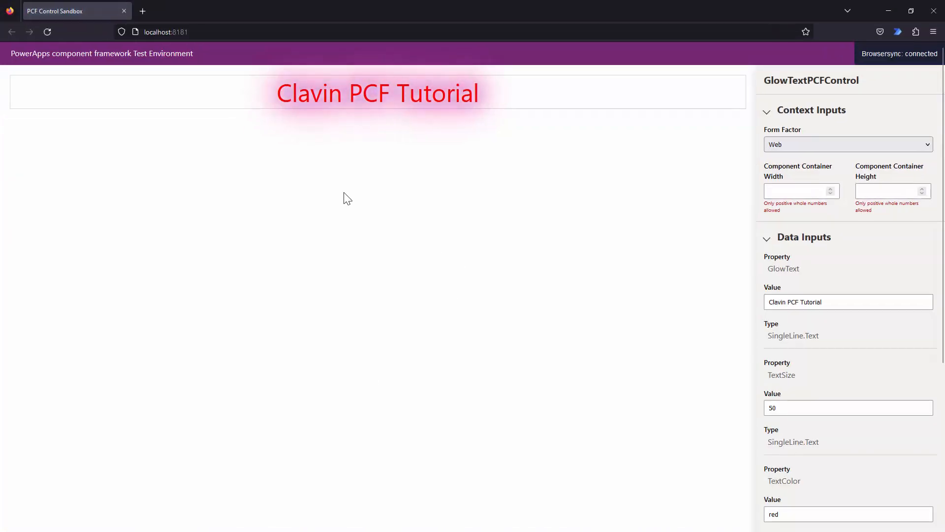
{"action": "mouse_move", "coordinate": [577, 341]}
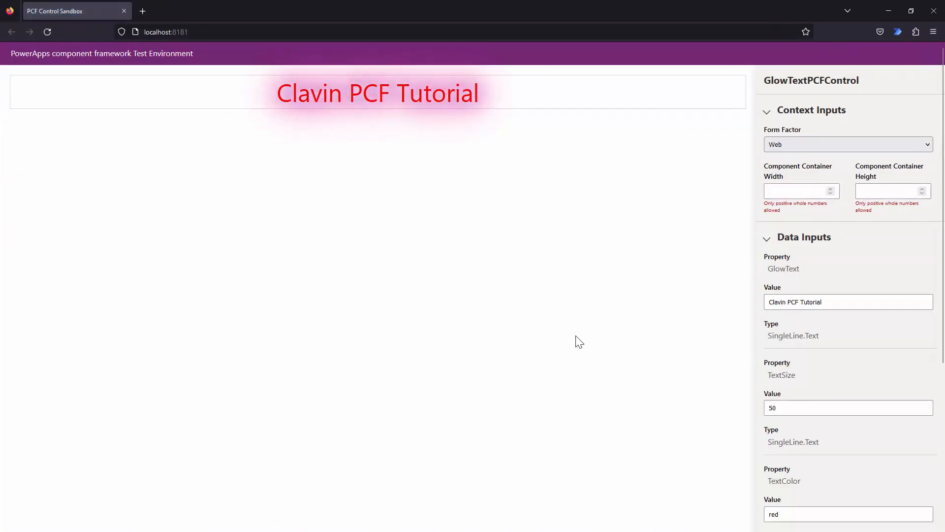